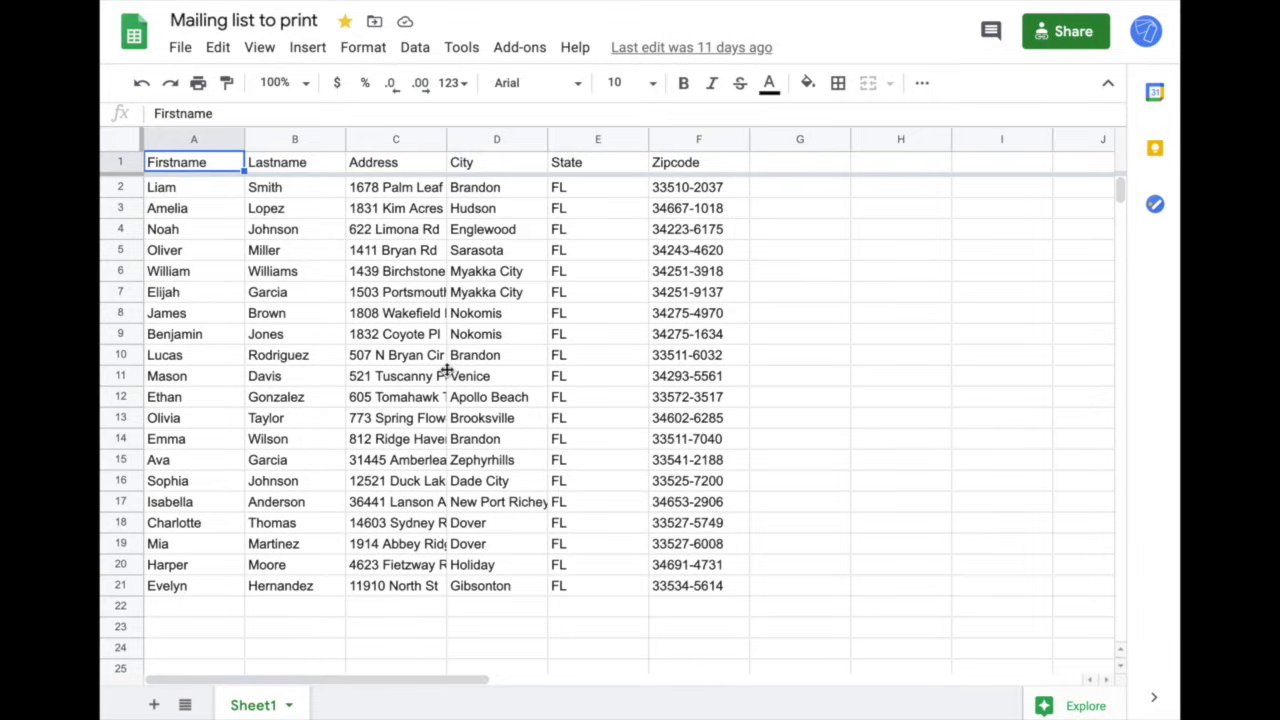
pyautogui.moveTo(492, 272)
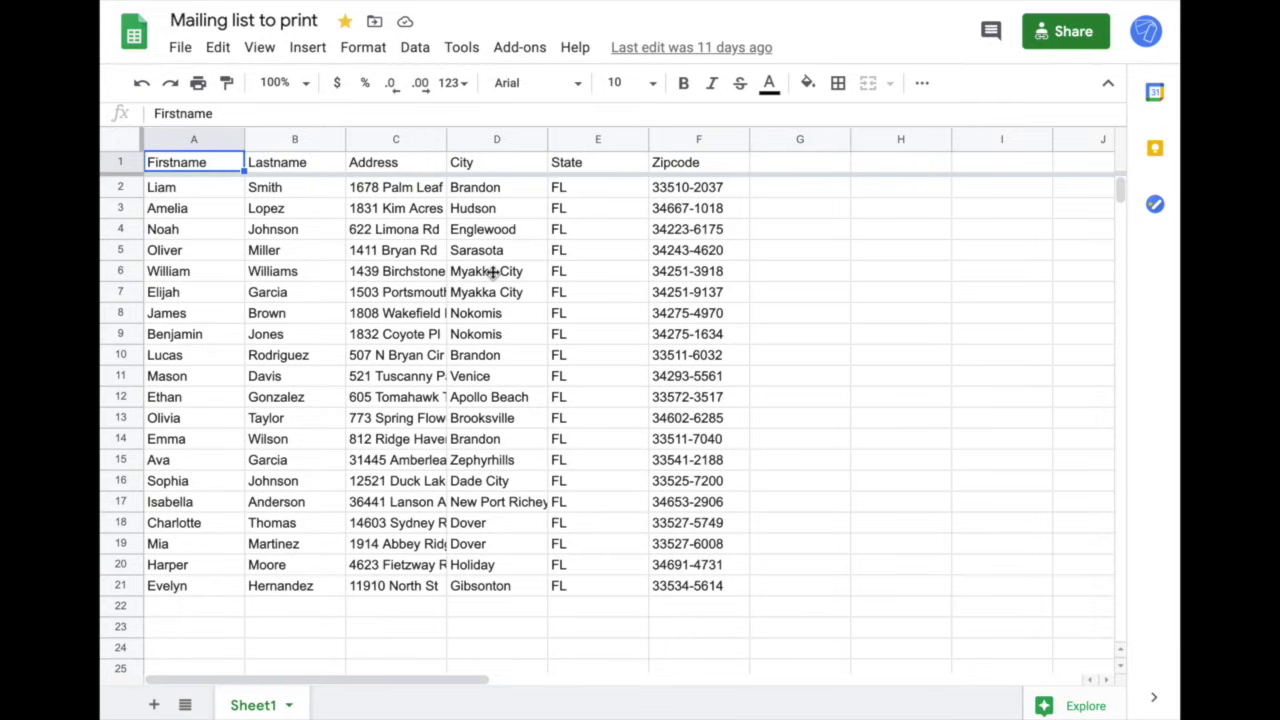
pyautogui.moveTo(582, 410)
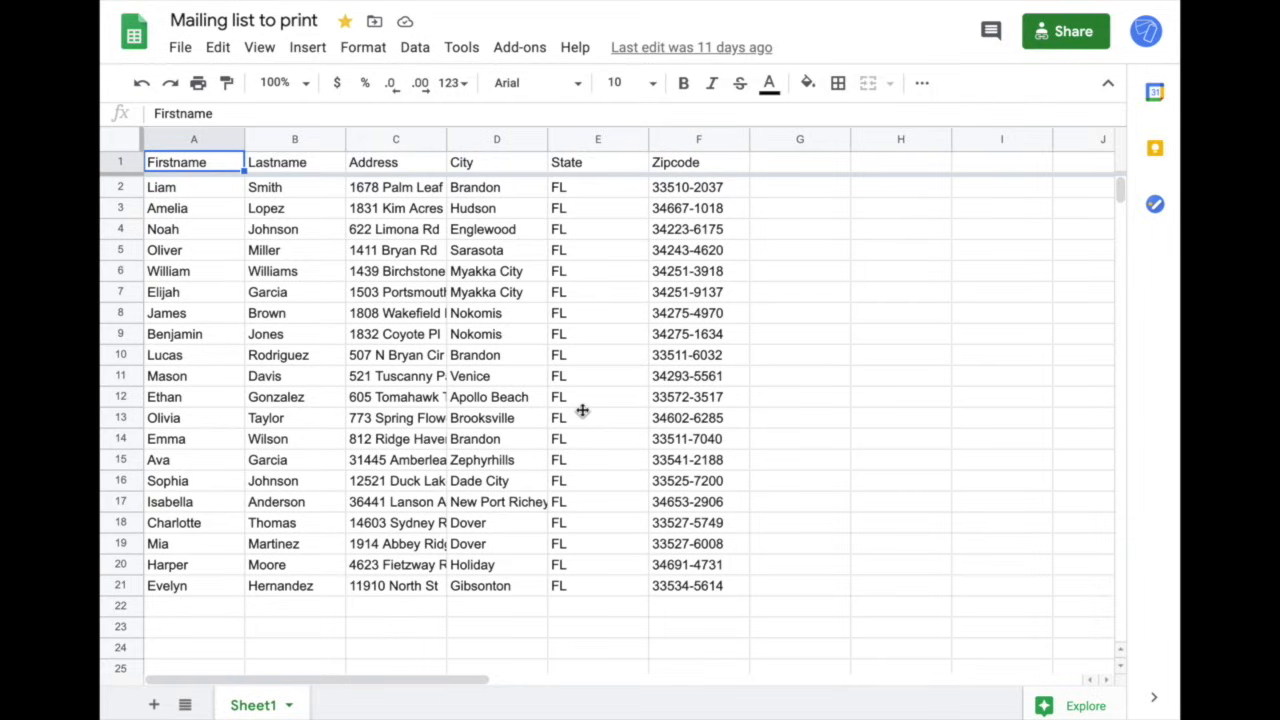
pyautogui.moveTo(116, 160)
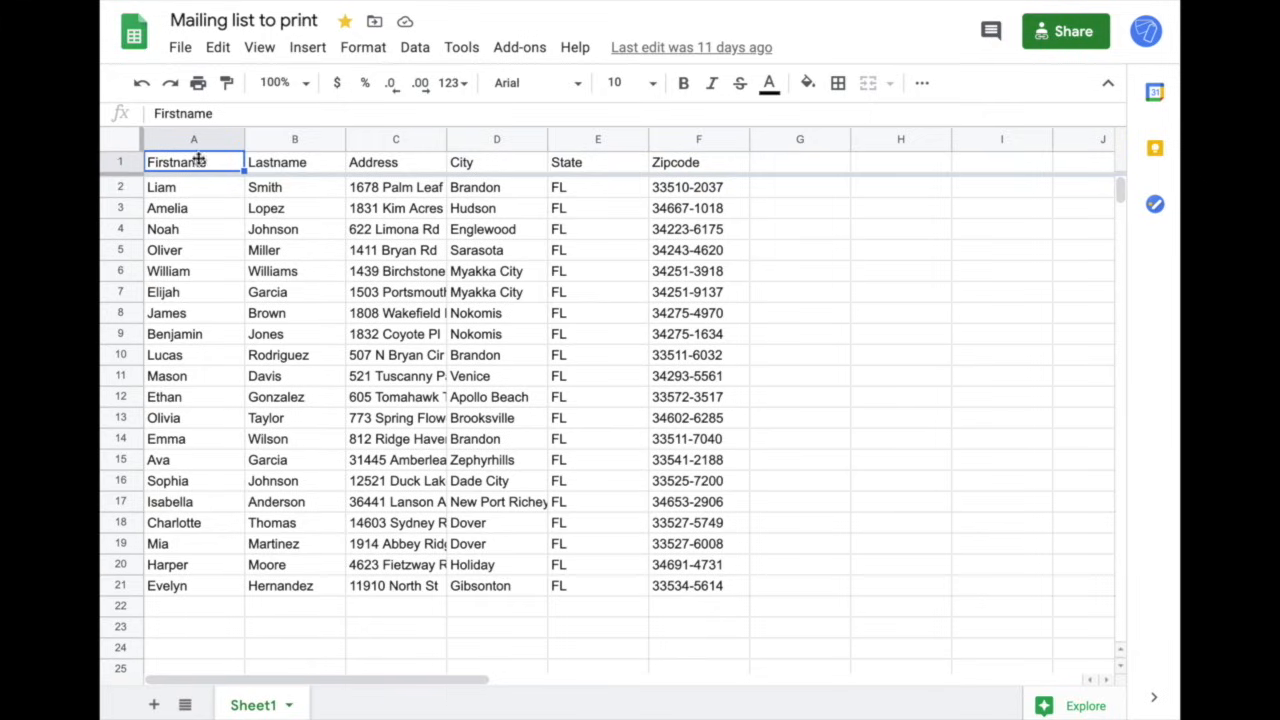
pyautogui.moveTo(588, 168)
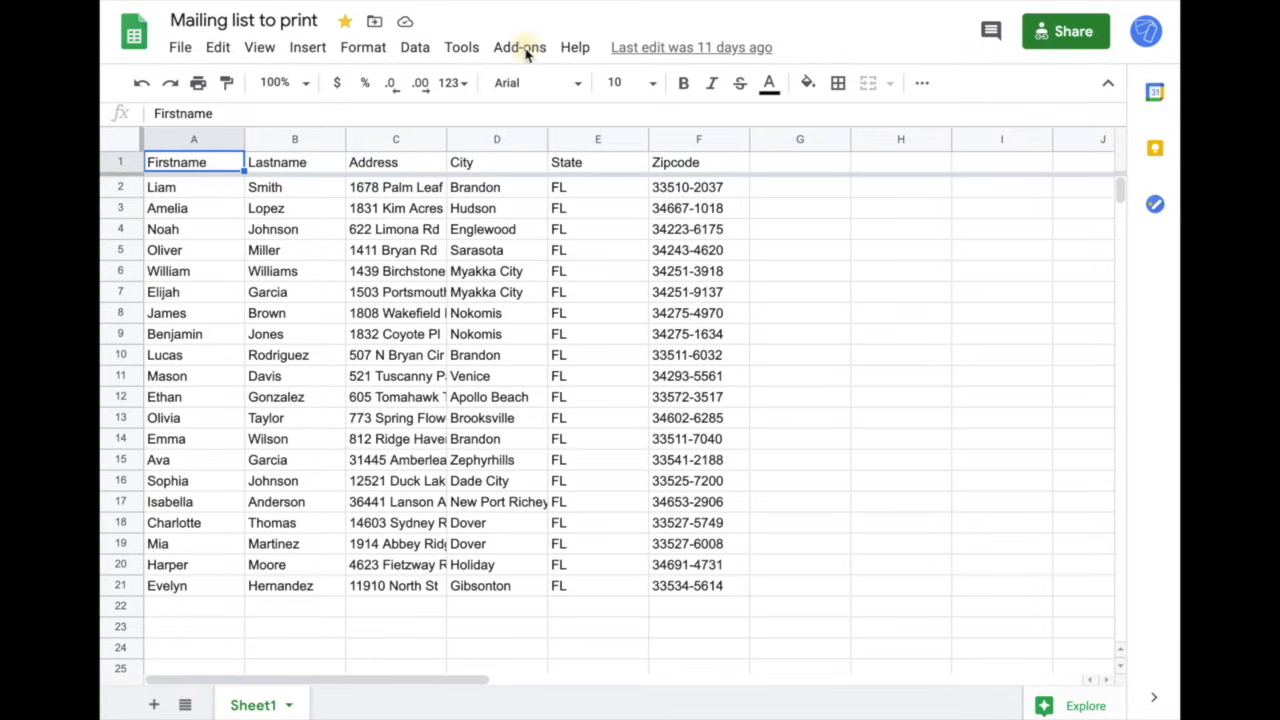
# Step: Launch Labelmaker from Add-ons and choose the Avery US Letter 5160 Easy Peel Address Labels template
pyautogui.click(520, 48)
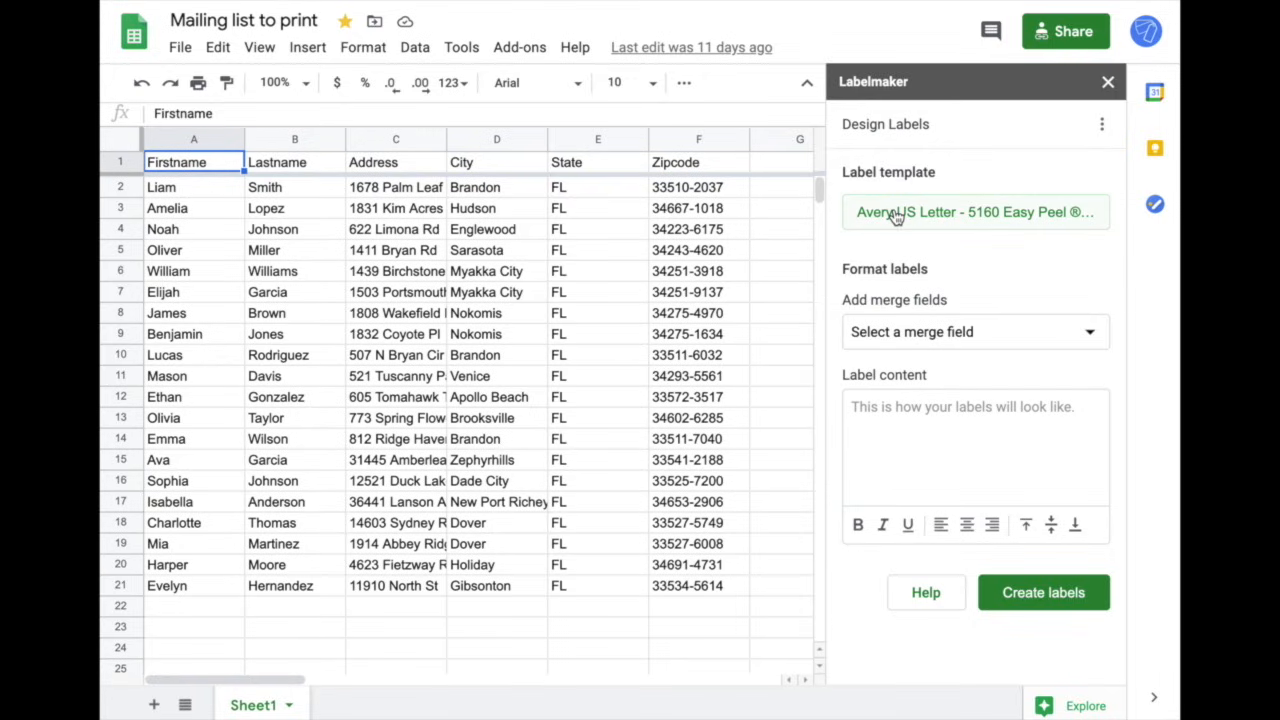
pyautogui.moveTo(896, 216)
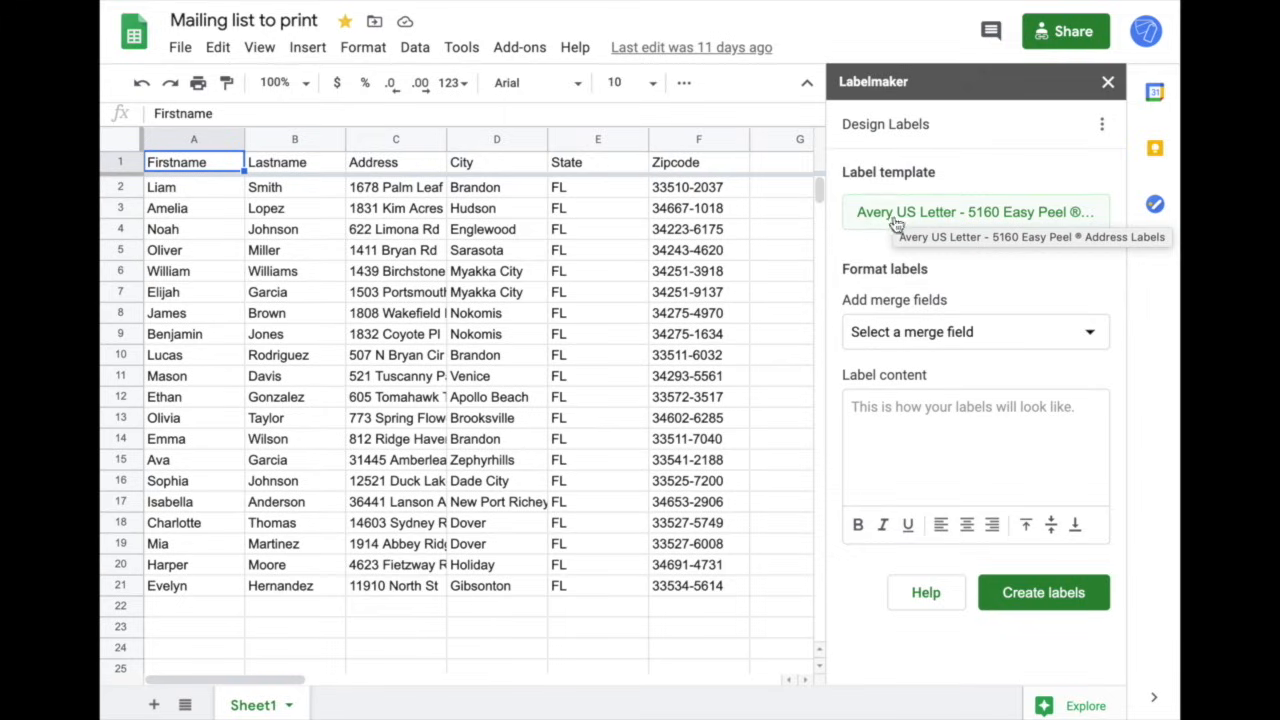
pyautogui.click(976, 440)
pyautogui.write('<<Firs')
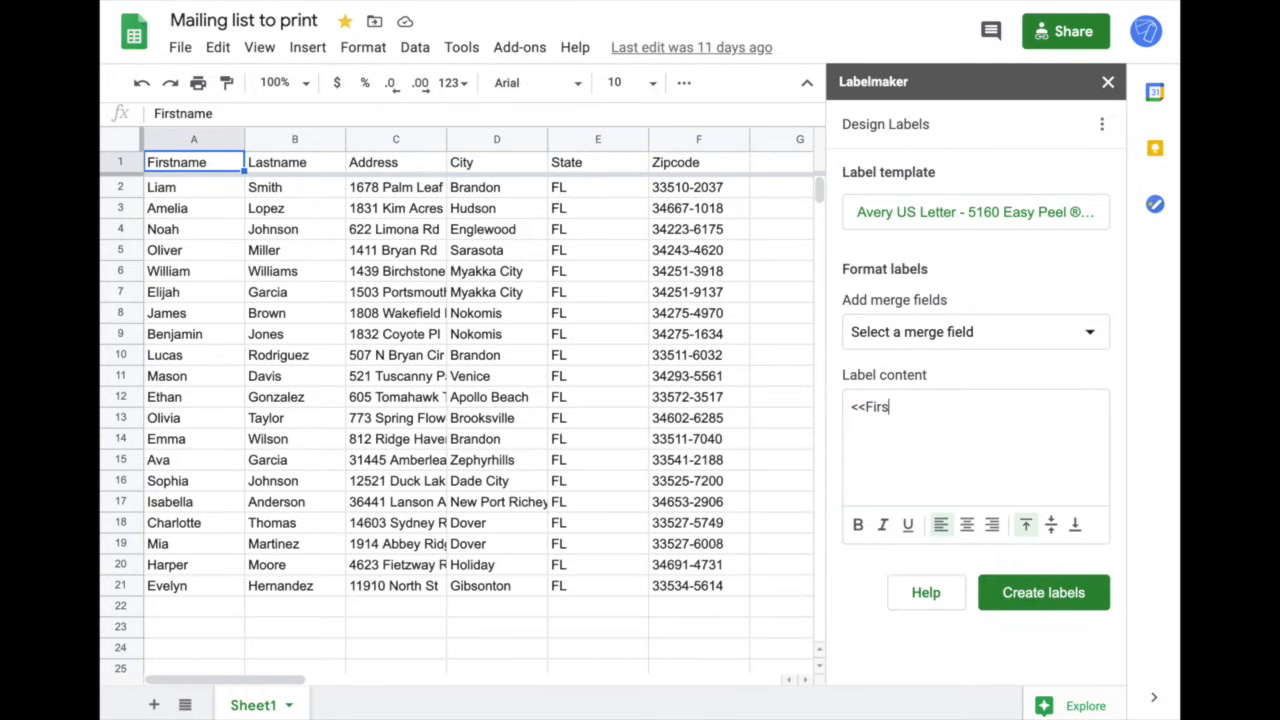
# Step: Compose the label with <<Firstname>>, Lastname, Address, City, State and Zipcode merge fields
pyautogui.write('tname>>')
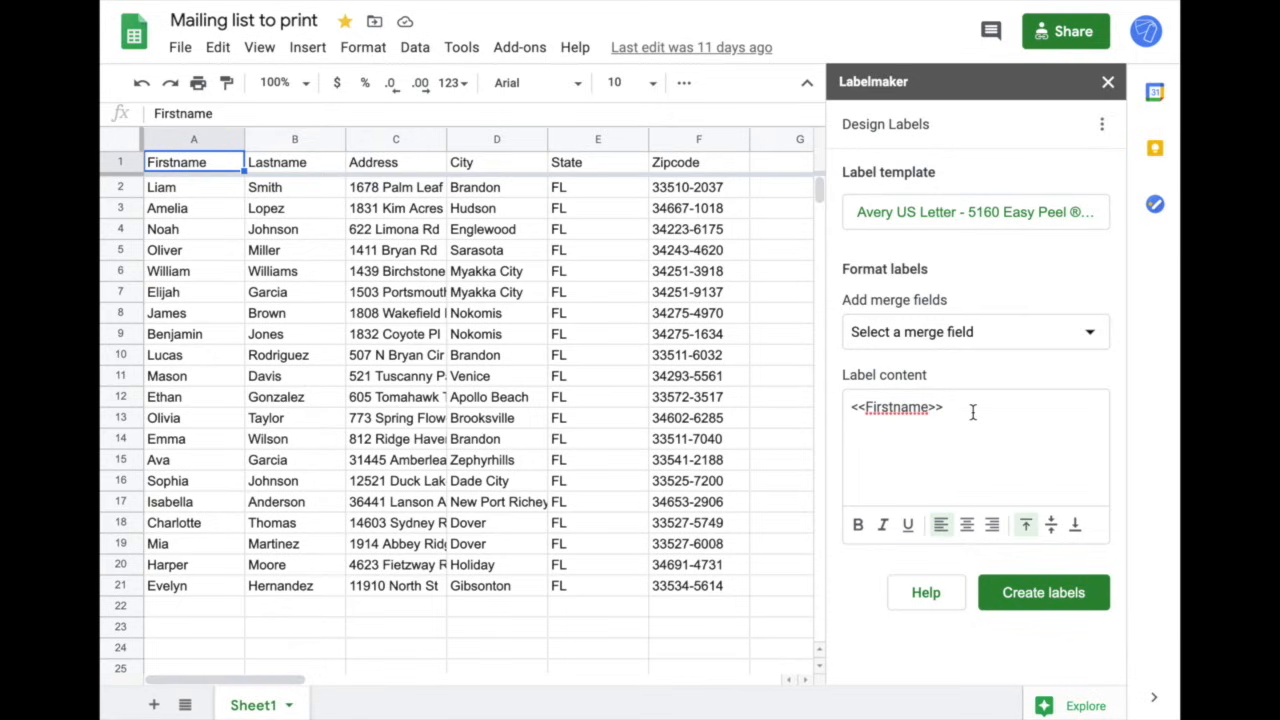
pyautogui.click(974, 332)
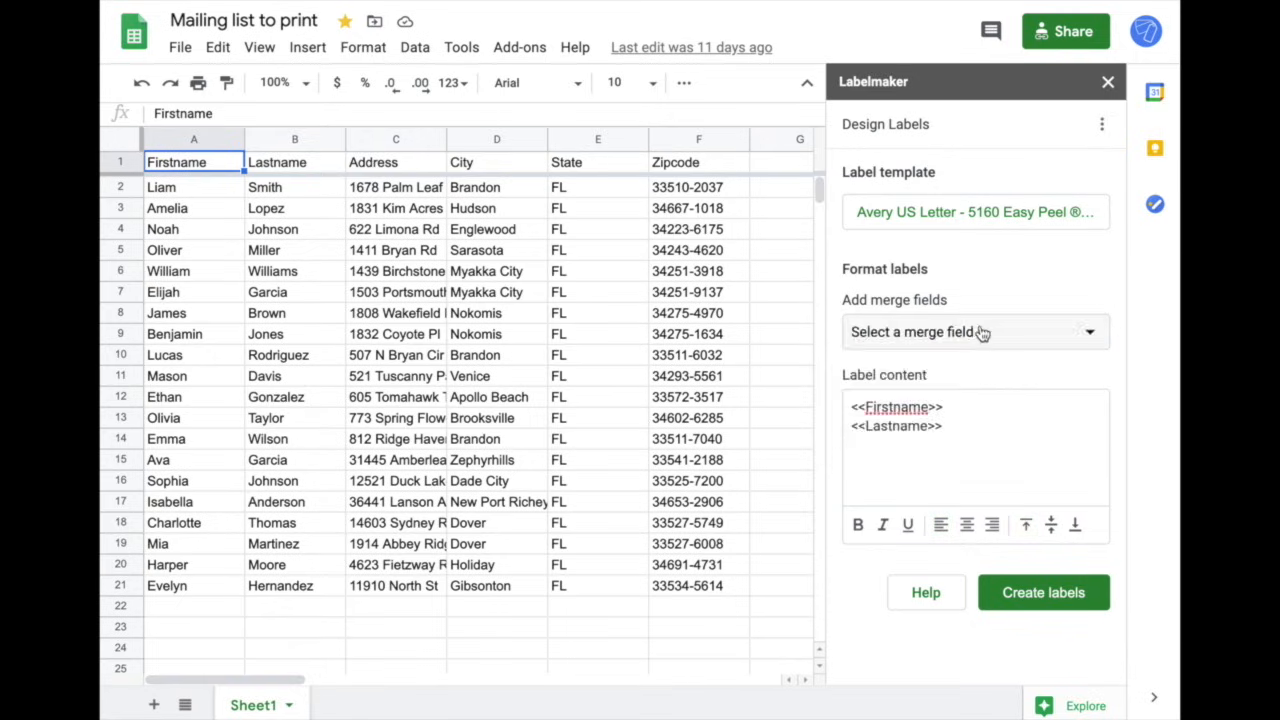
pyautogui.click(976, 332)
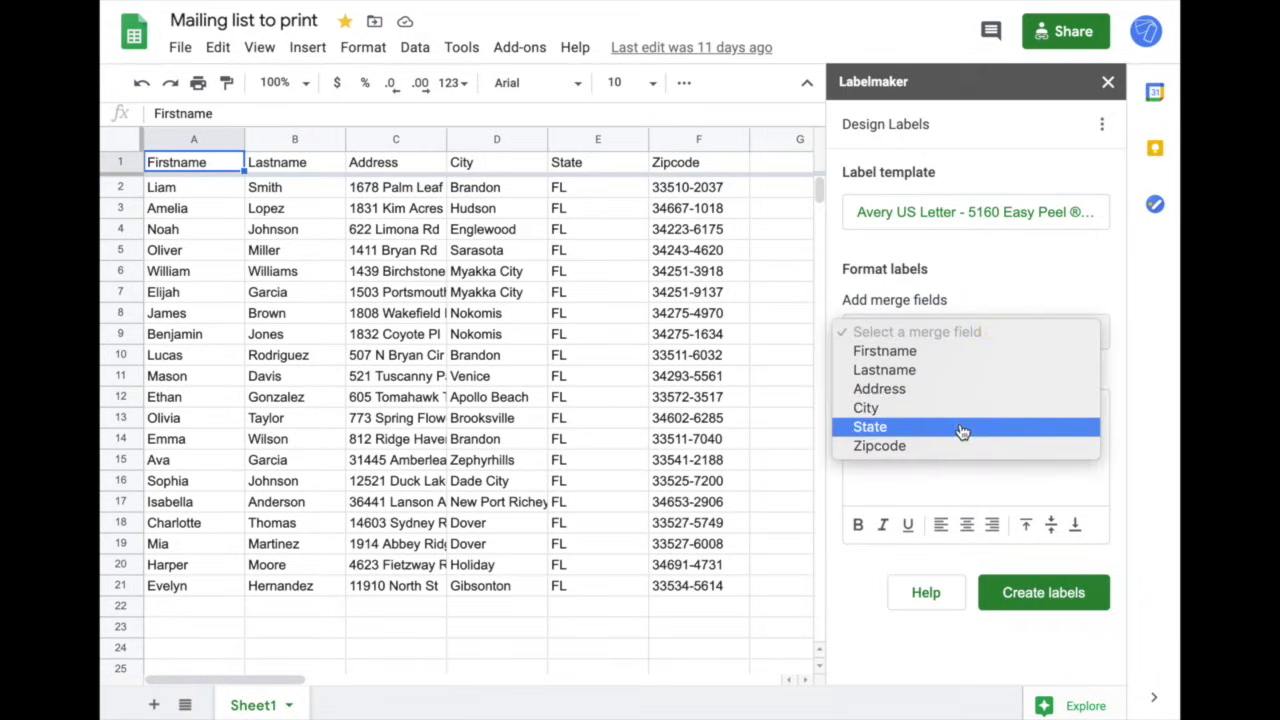
pyautogui.click(880, 446)
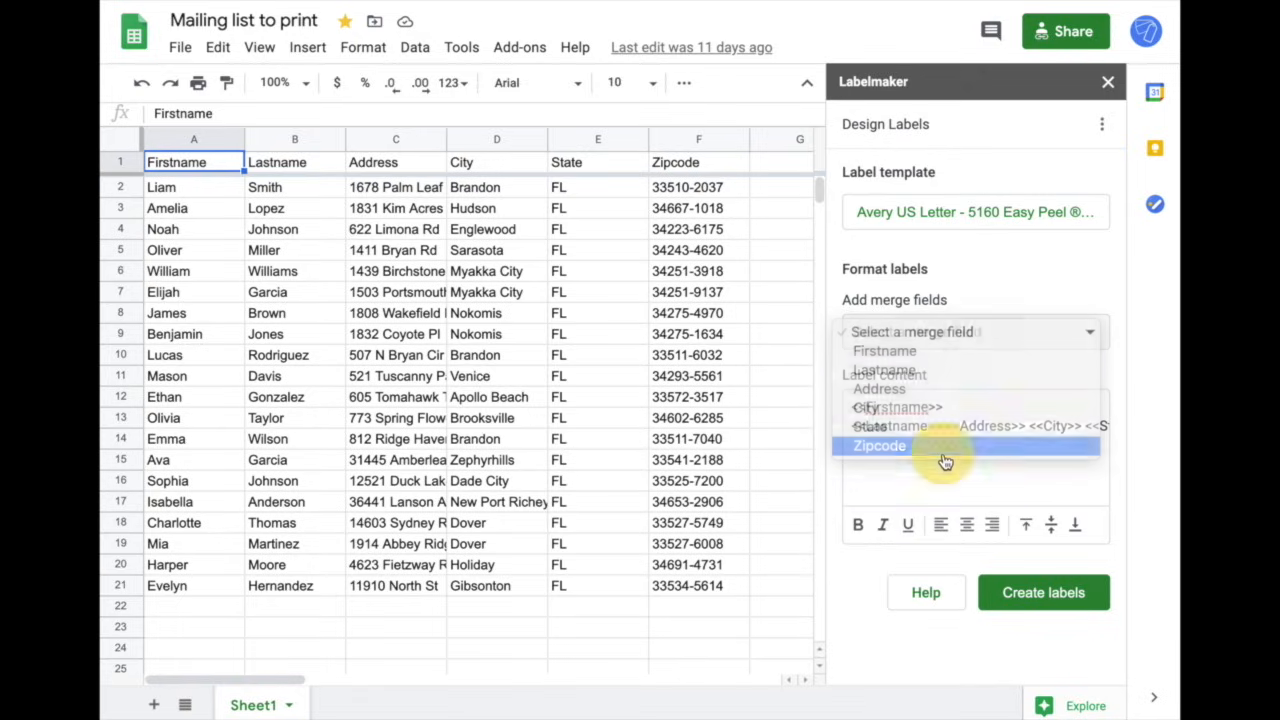
pyautogui.click(880, 444)
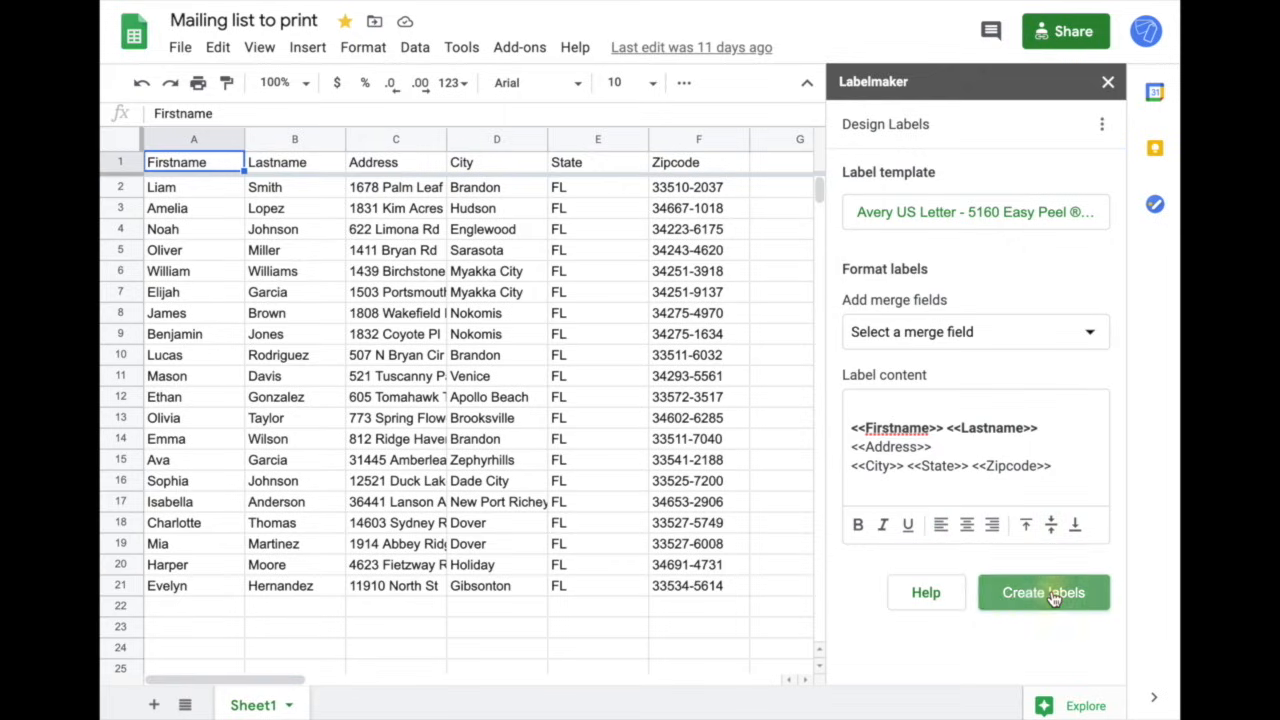
# Step: Create the labels so Labelmaker reports the document ready to print
pyautogui.click(1044, 592)
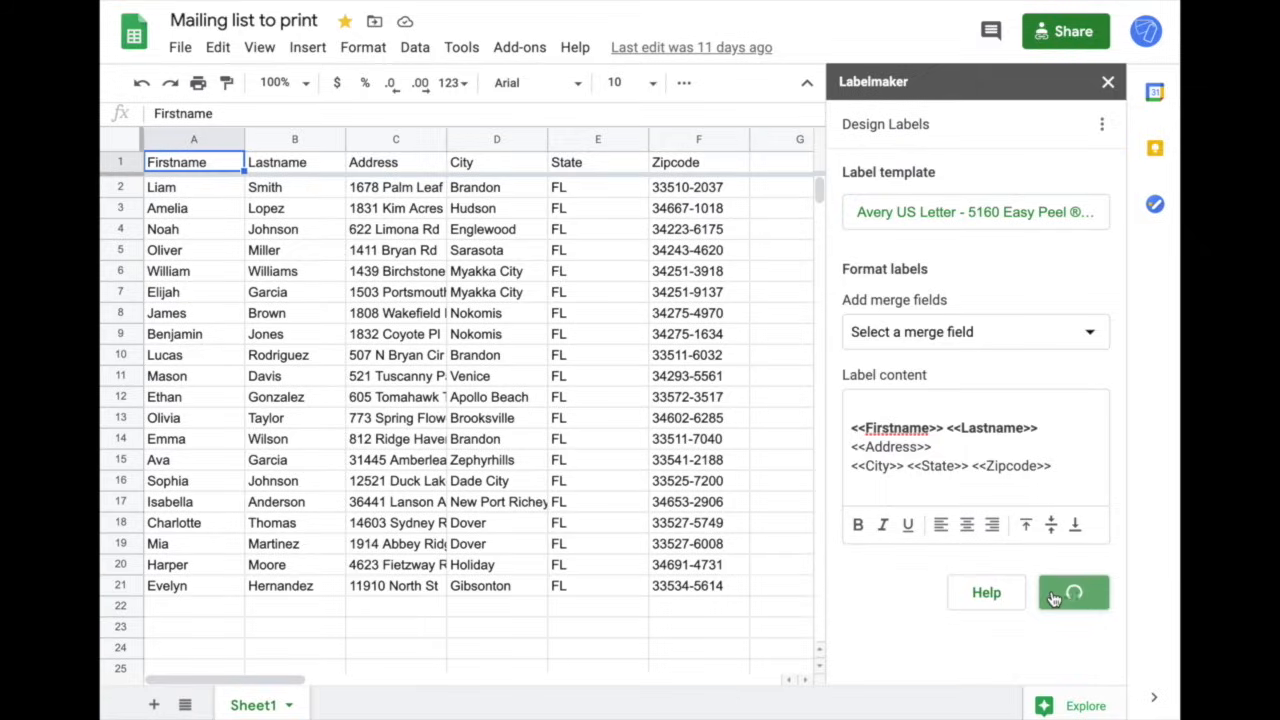
pyautogui.click(1072, 592)
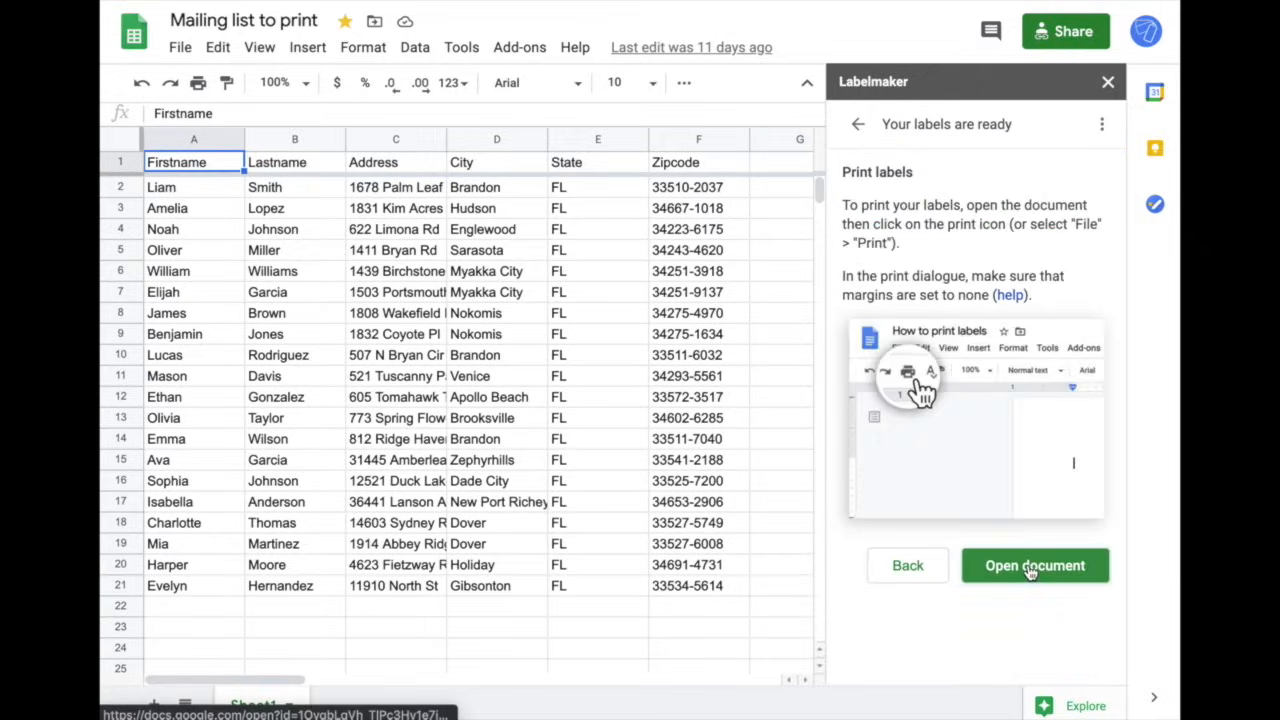
# Step: View the generated Avery 5160 label document in Google Docs and scroll through the merged addresses
pyautogui.click(1036, 564)
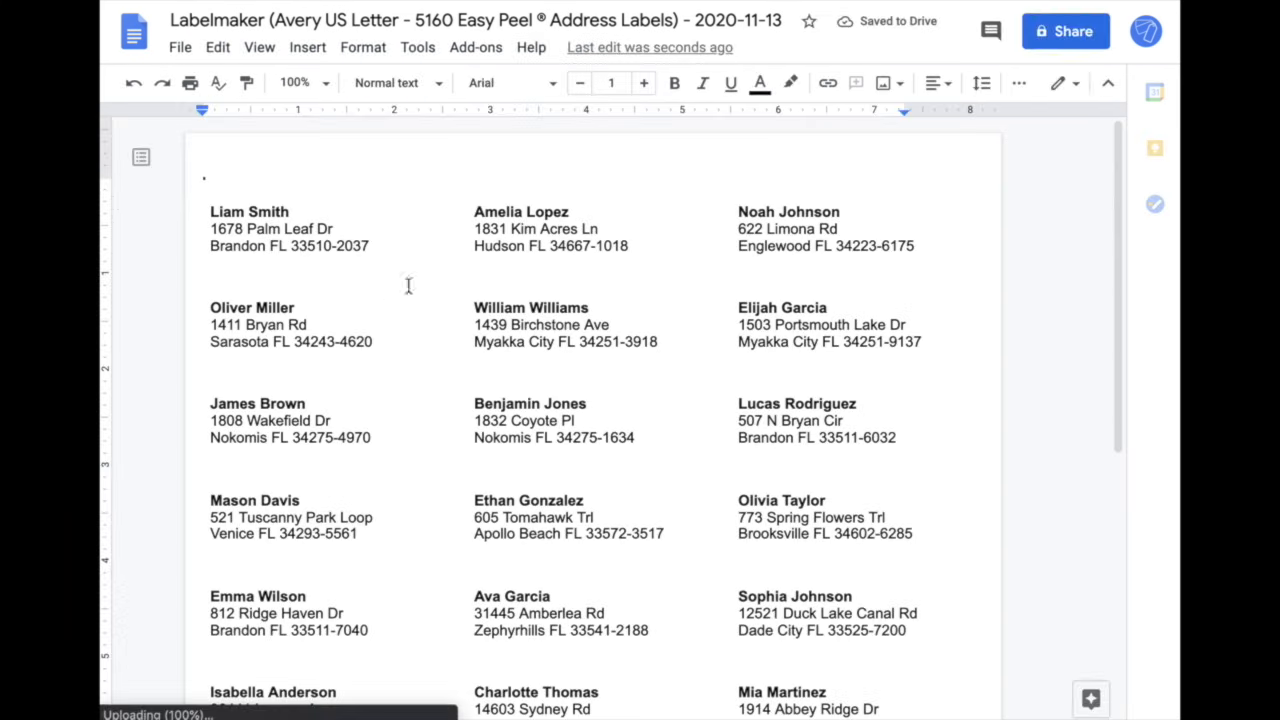
pyautogui.scroll(-3)
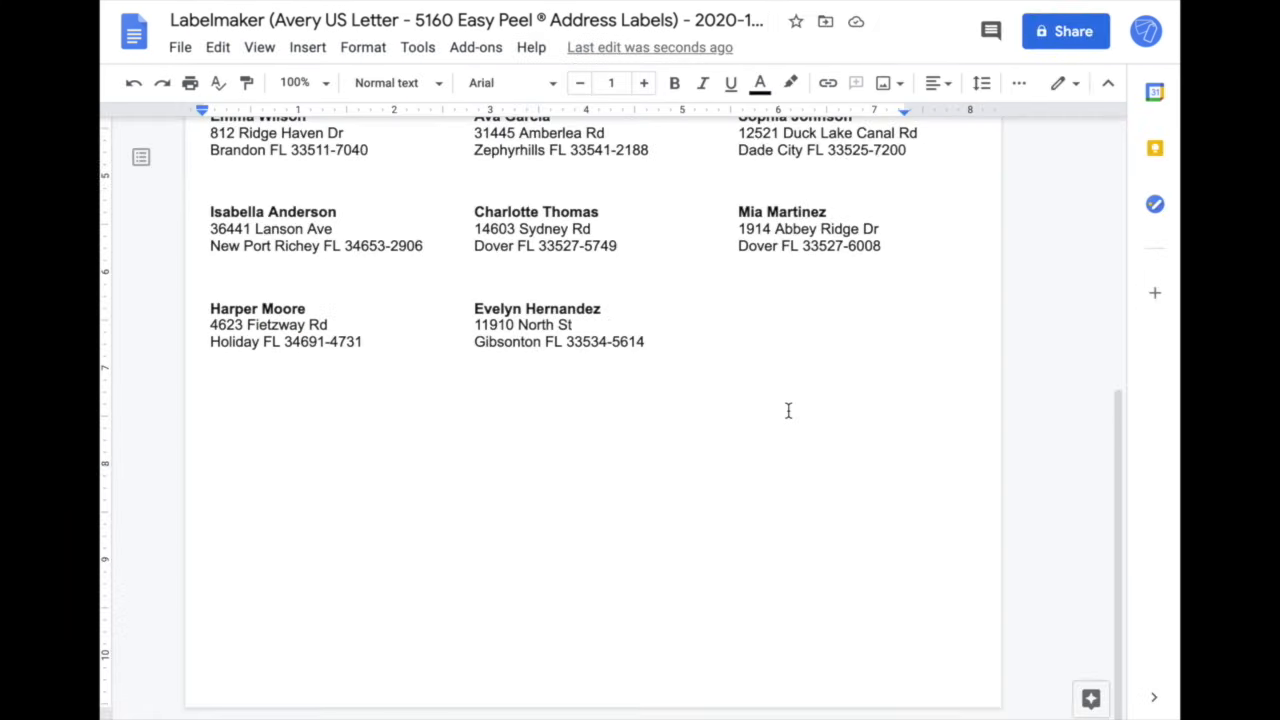
pyautogui.scroll(3)
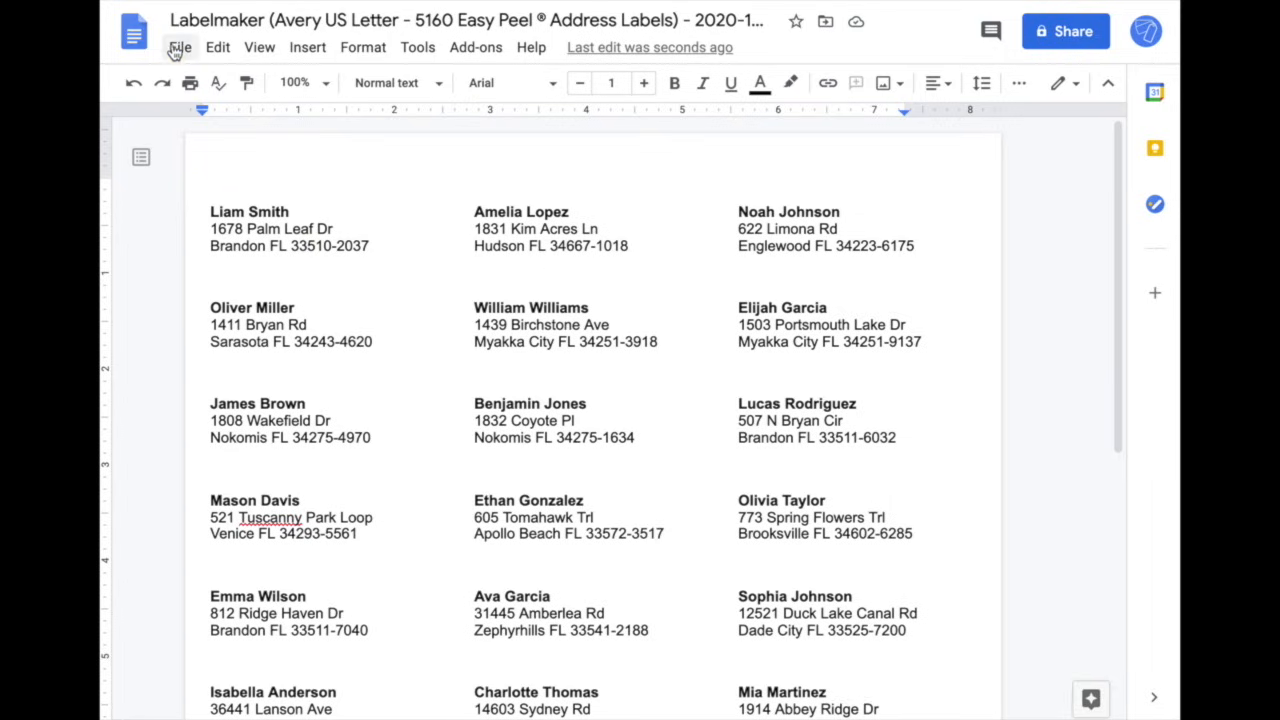
# Step: Bring up the print dialog for the labels with Letter paper and margins set to None
pyautogui.click(180, 48)
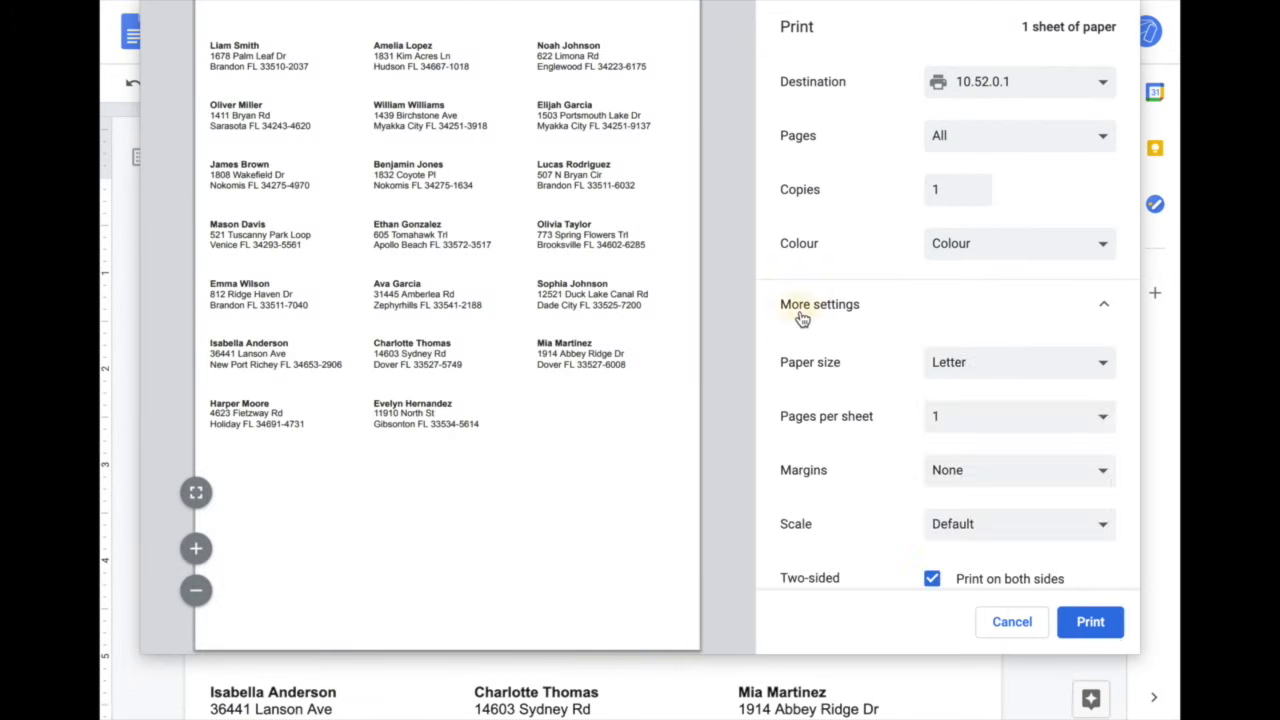
pyautogui.moveTo(832, 374)
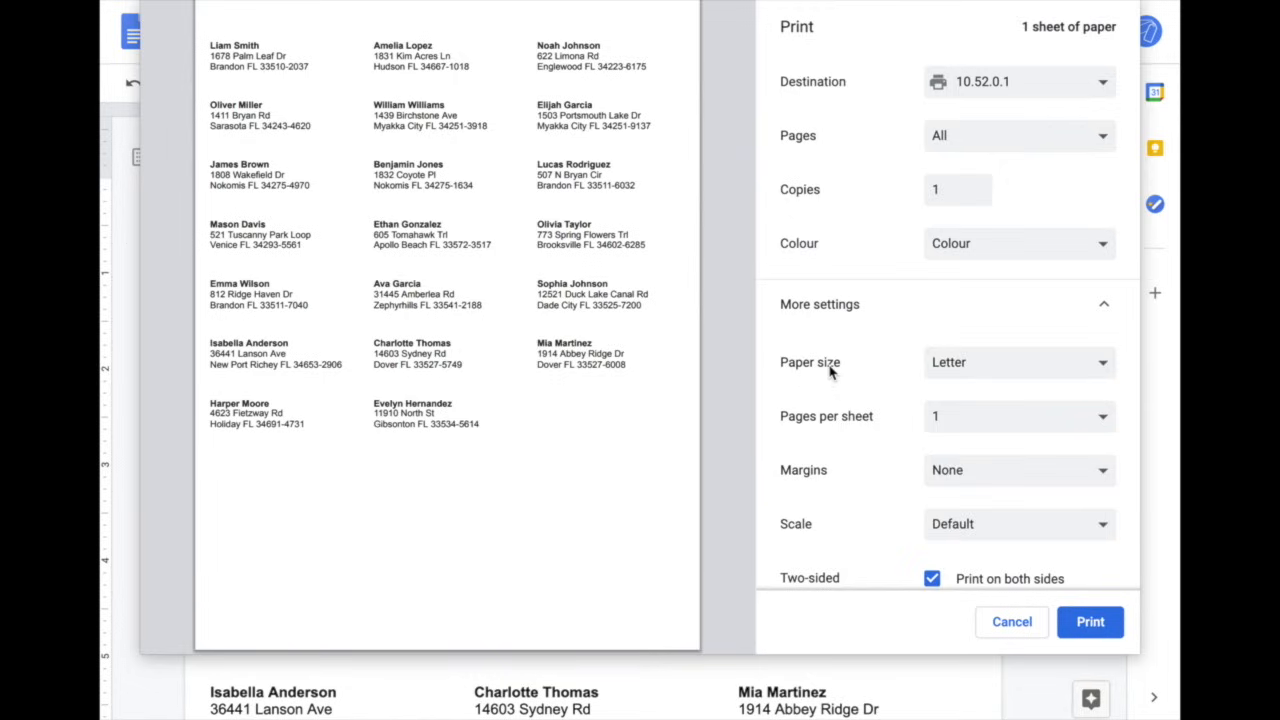
pyautogui.moveTo(942, 370)
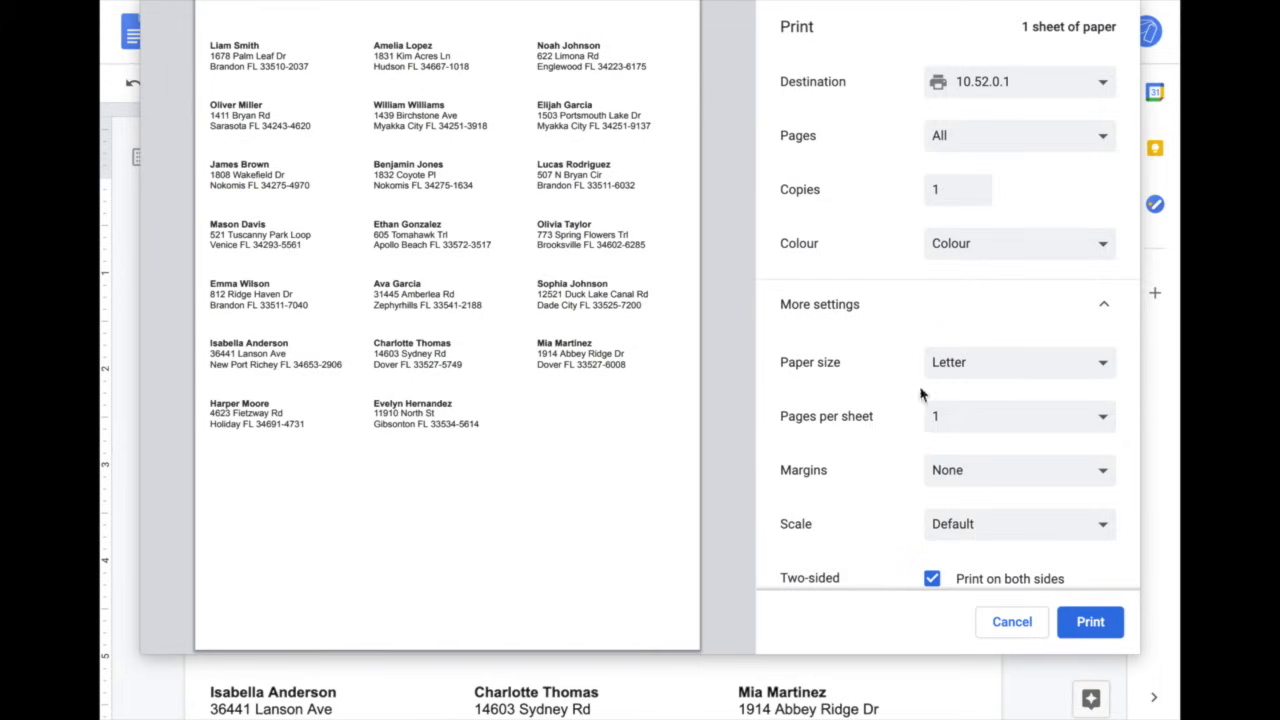
pyautogui.moveTo(944, 482)
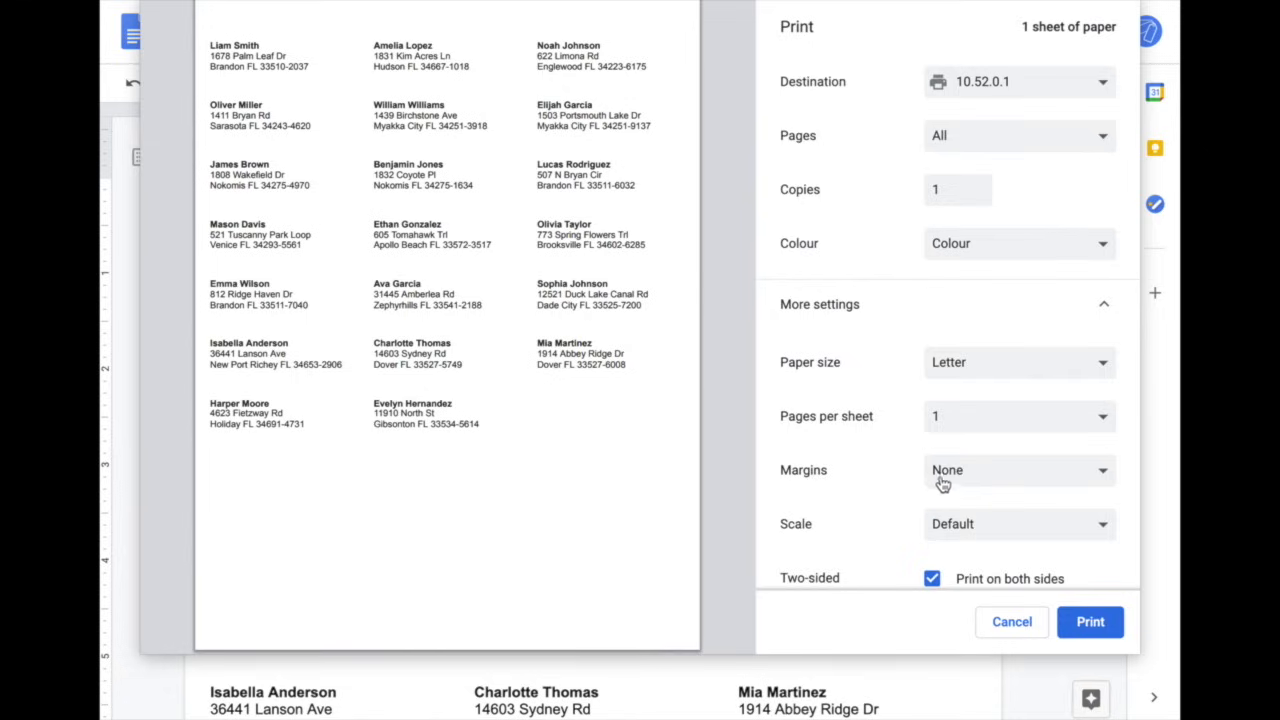
pyautogui.moveTo(948, 480)
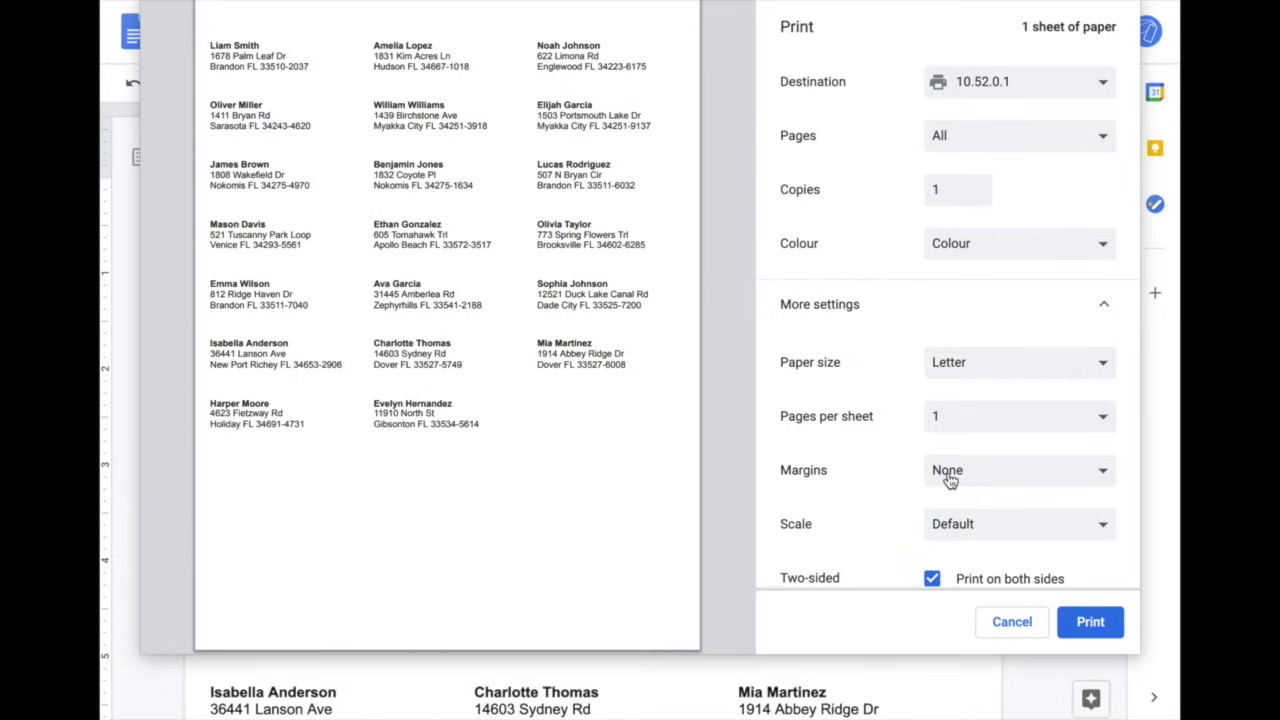
pyautogui.moveTo(928, 536)
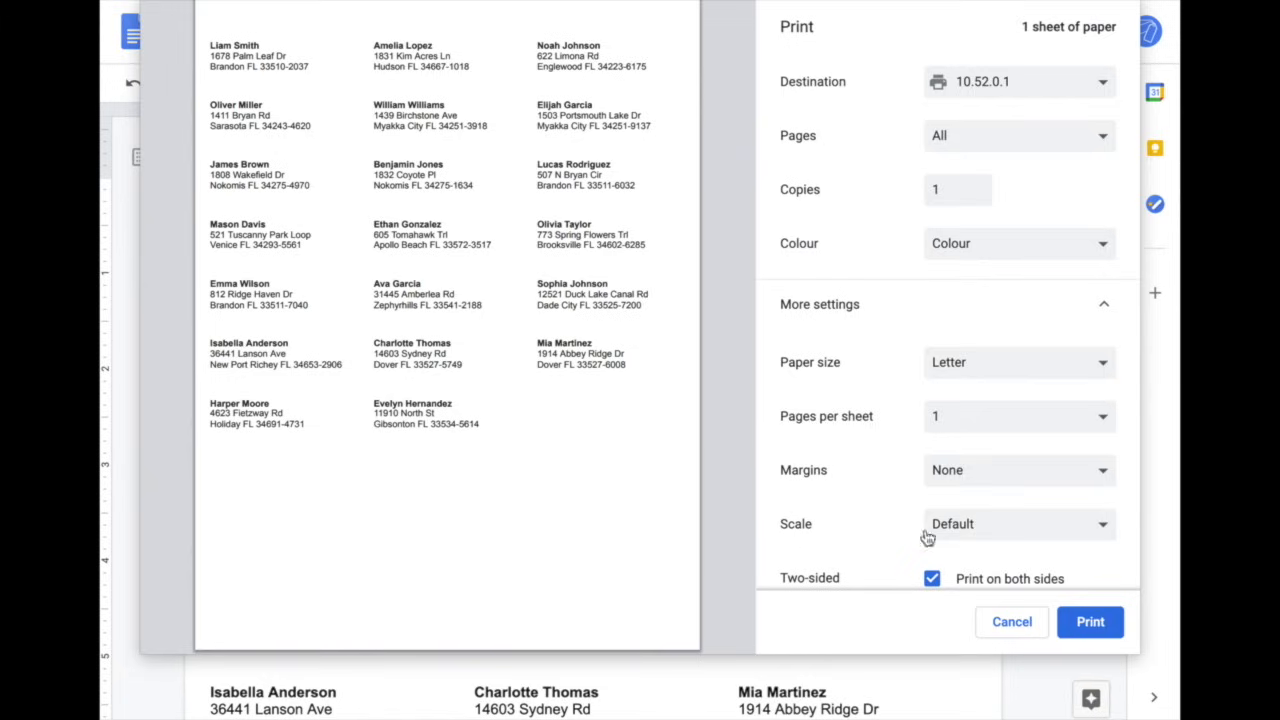
pyautogui.moveTo(960, 526)
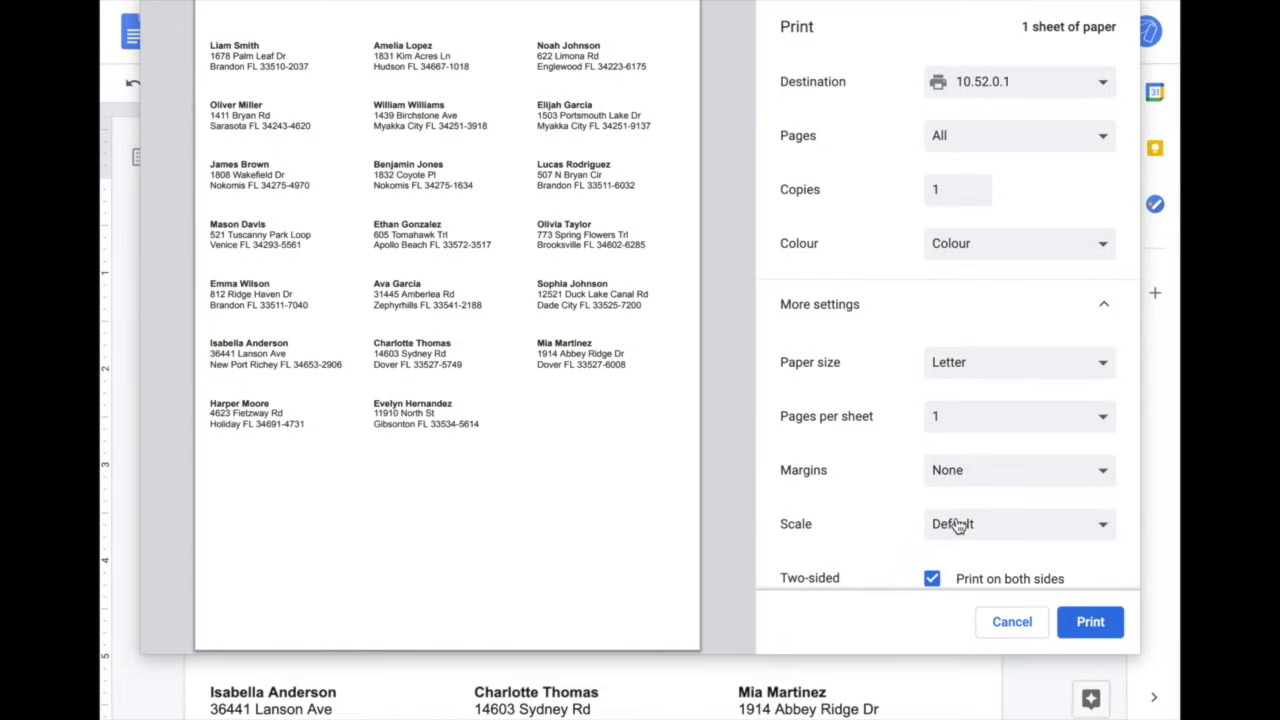
pyautogui.moveTo(1104, 656)
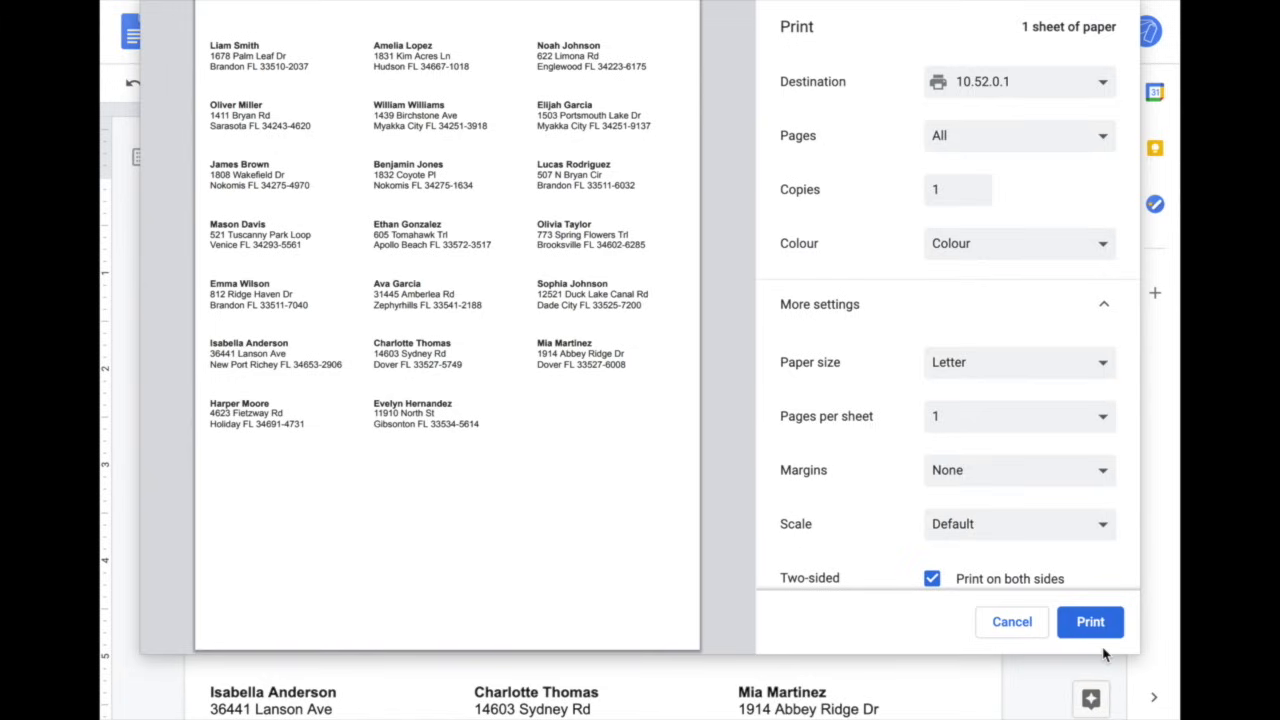